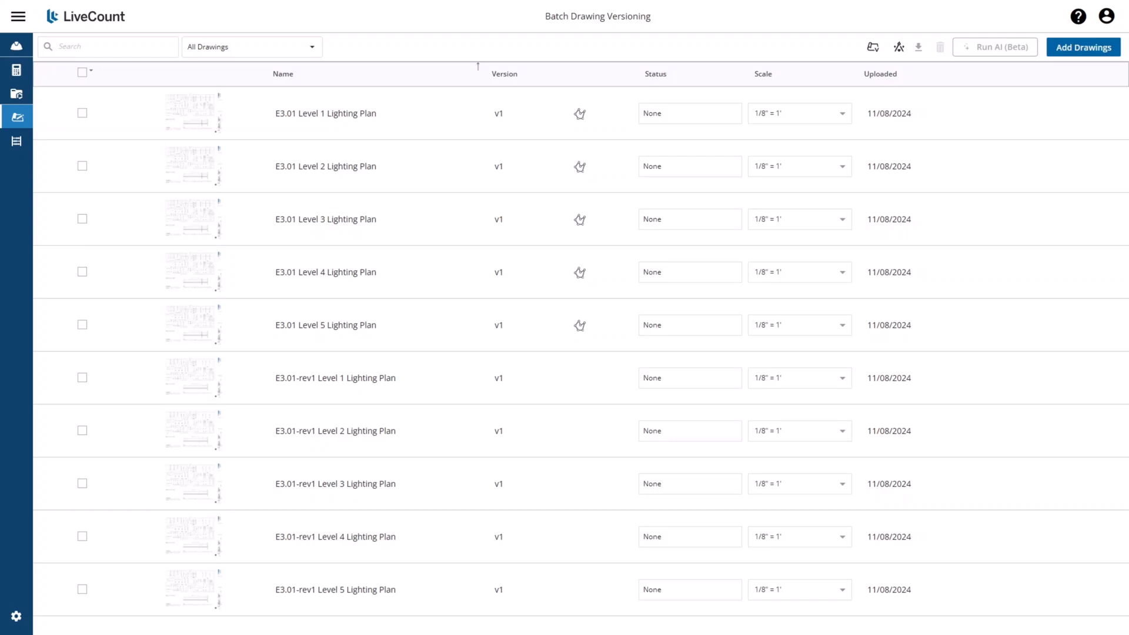
mouse_move(873, 47)
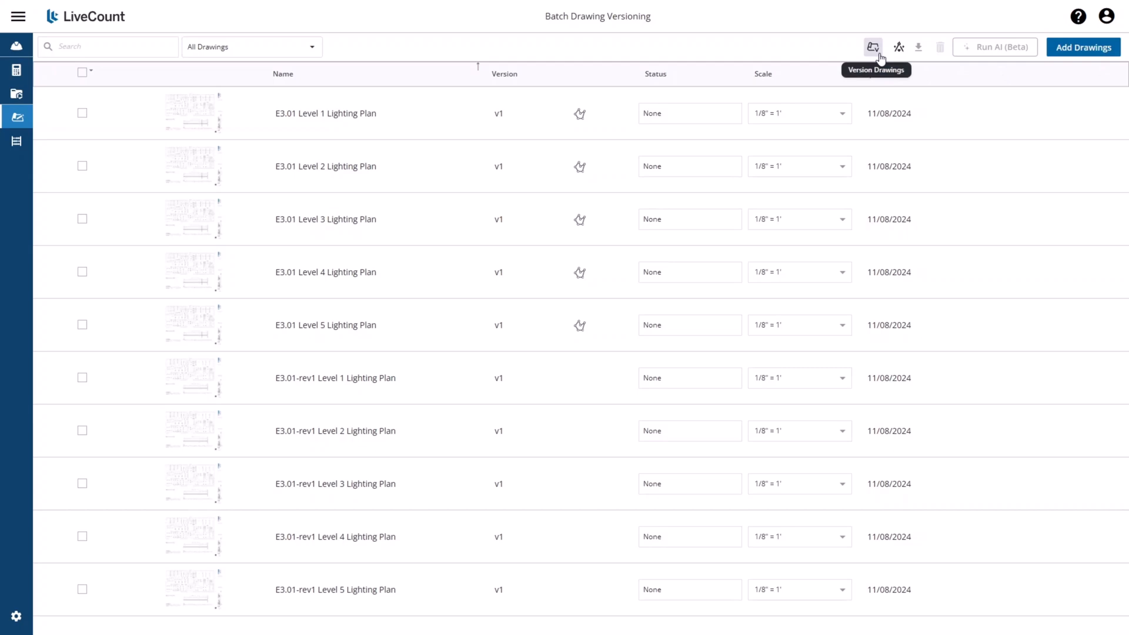
Step: Start Version Drawings for the lighting plan drawings
click(874, 47)
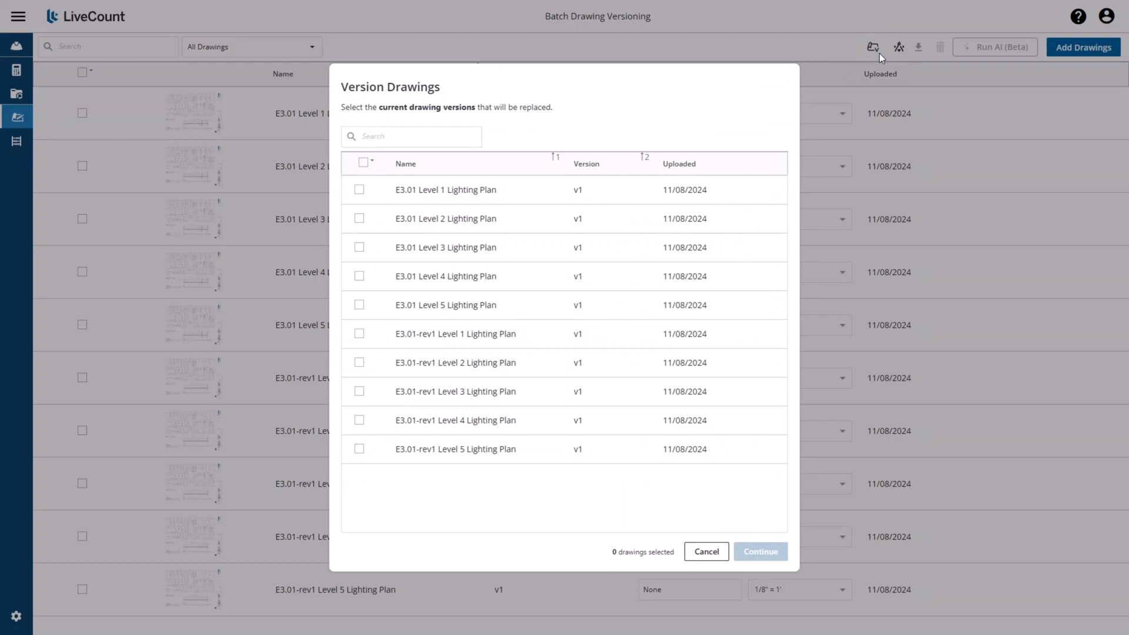
Step: Mark the E3.01 Level 1–5 Lighting Plans for replacement and continue to the linking step
click(359, 190)
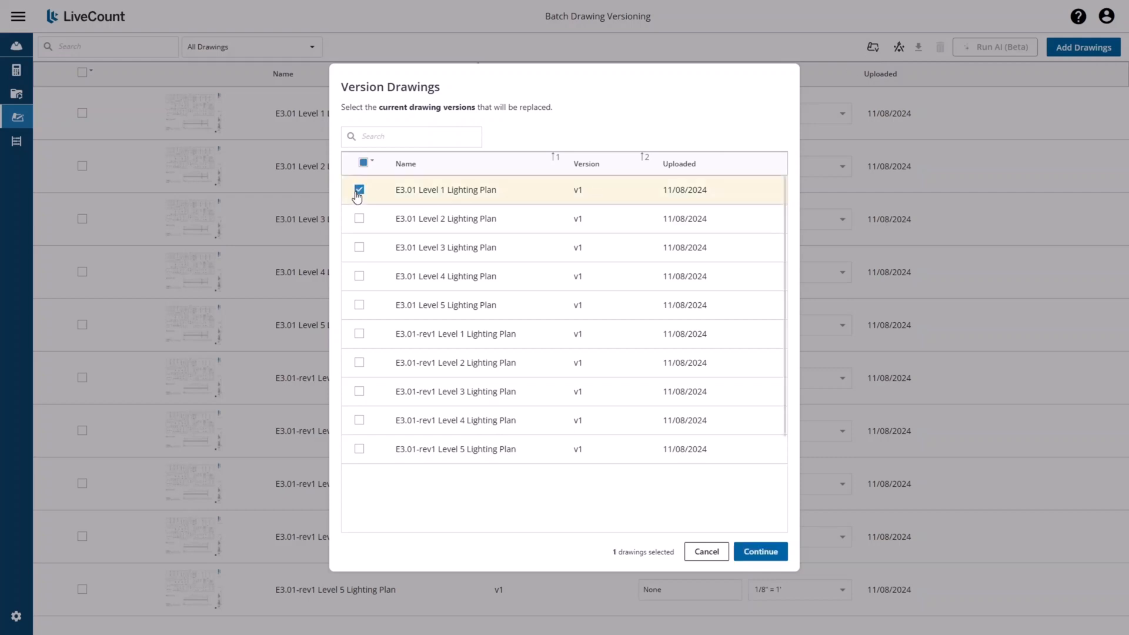
click(359, 247)
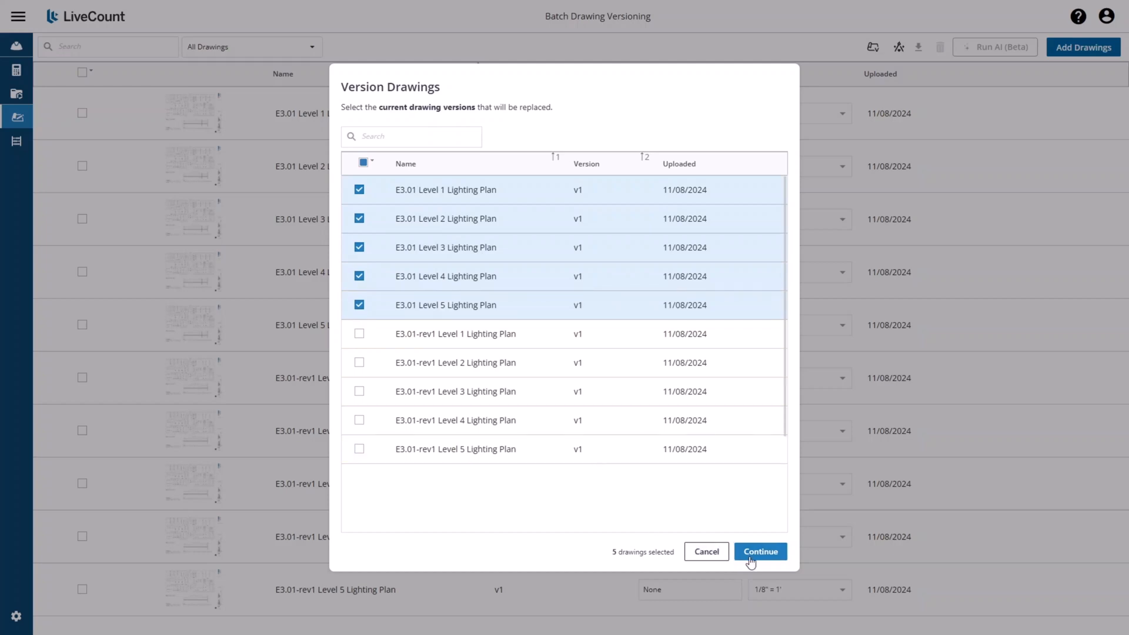
click(760, 551)
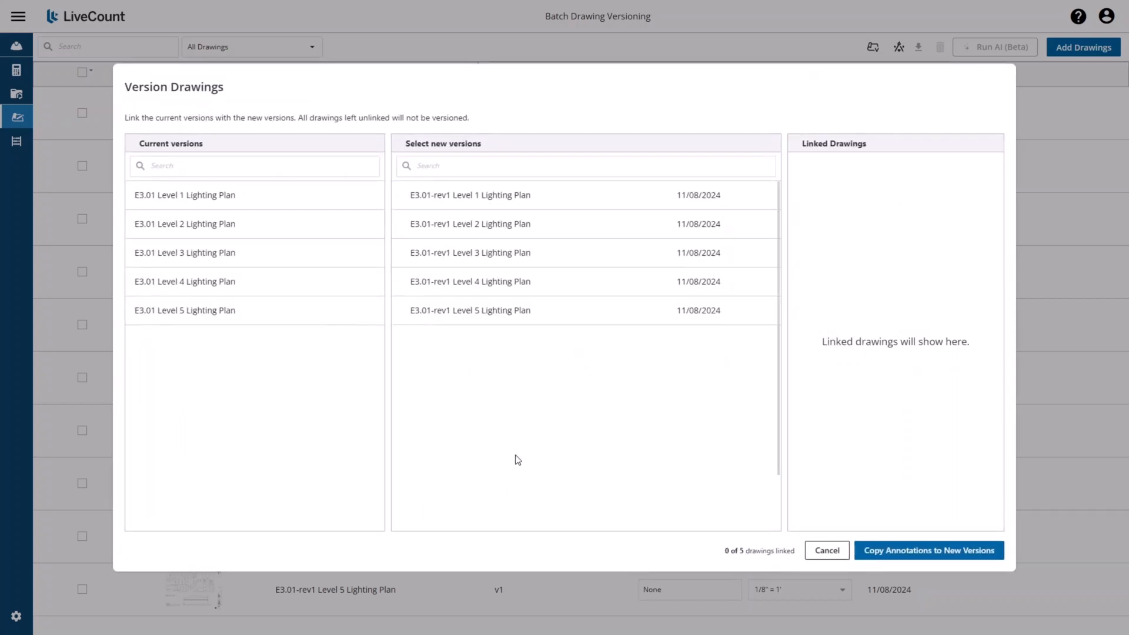
Step: Link each E3.01 Level 1–5 plan to its matching rev1 drawing, reaching 5 of 5 linked
click(185, 194)
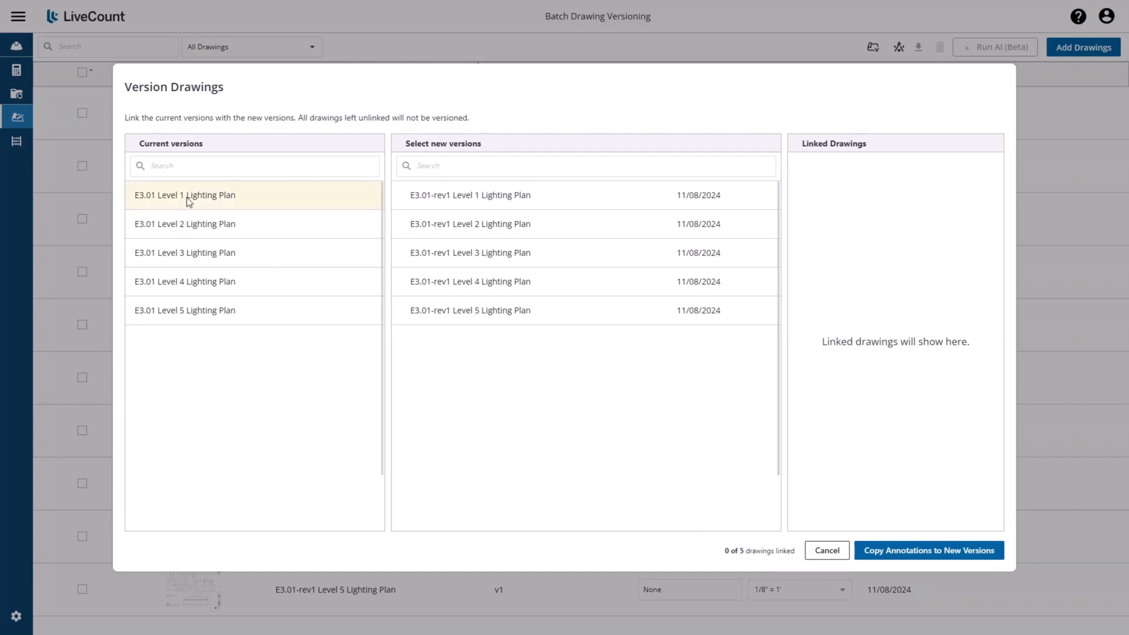
mouse_move(184, 199)
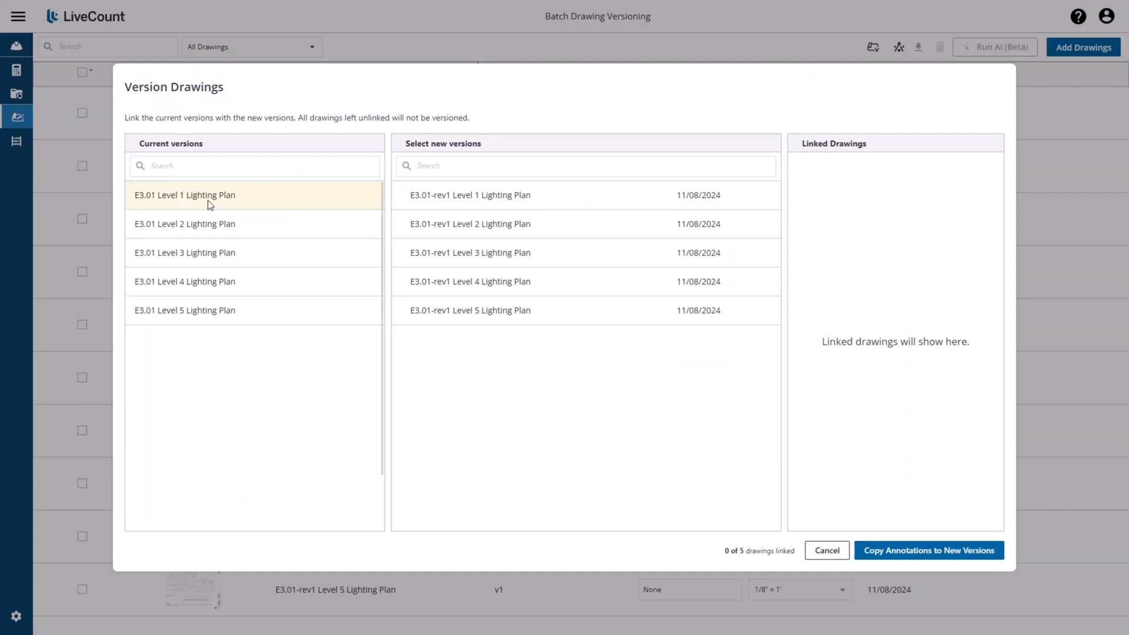
mouse_move(354, 209)
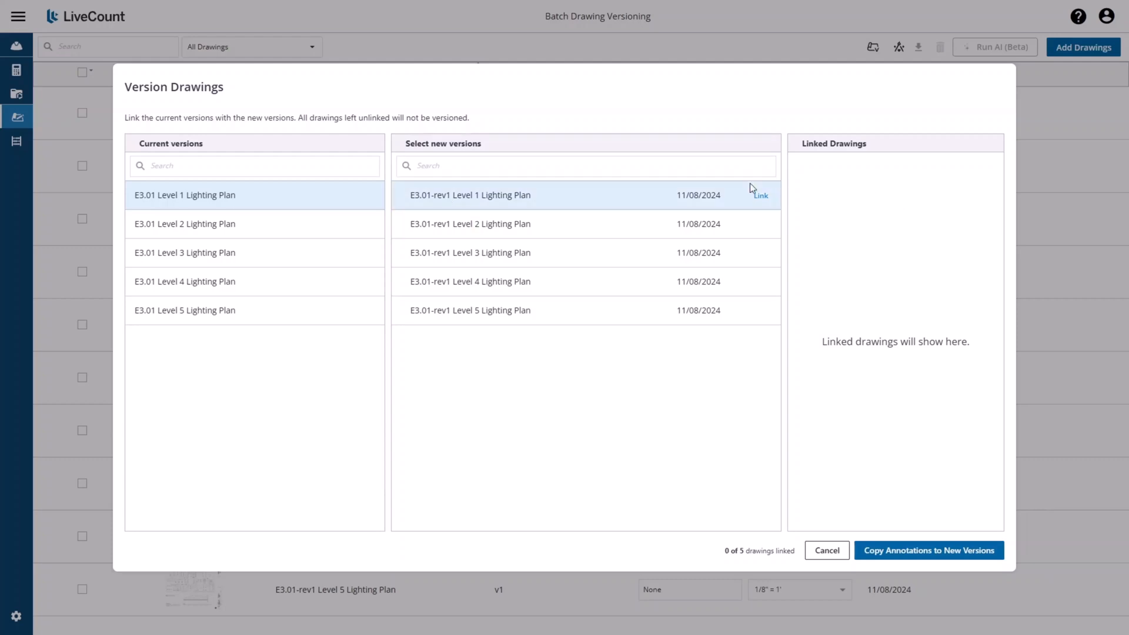
click(760, 196)
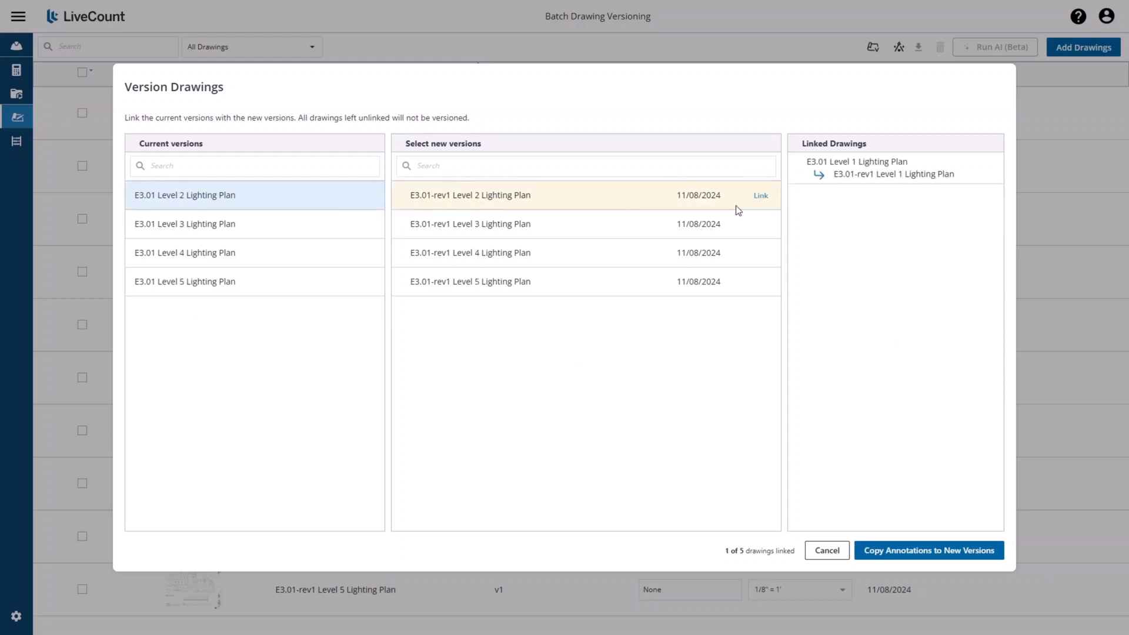
click(760, 195)
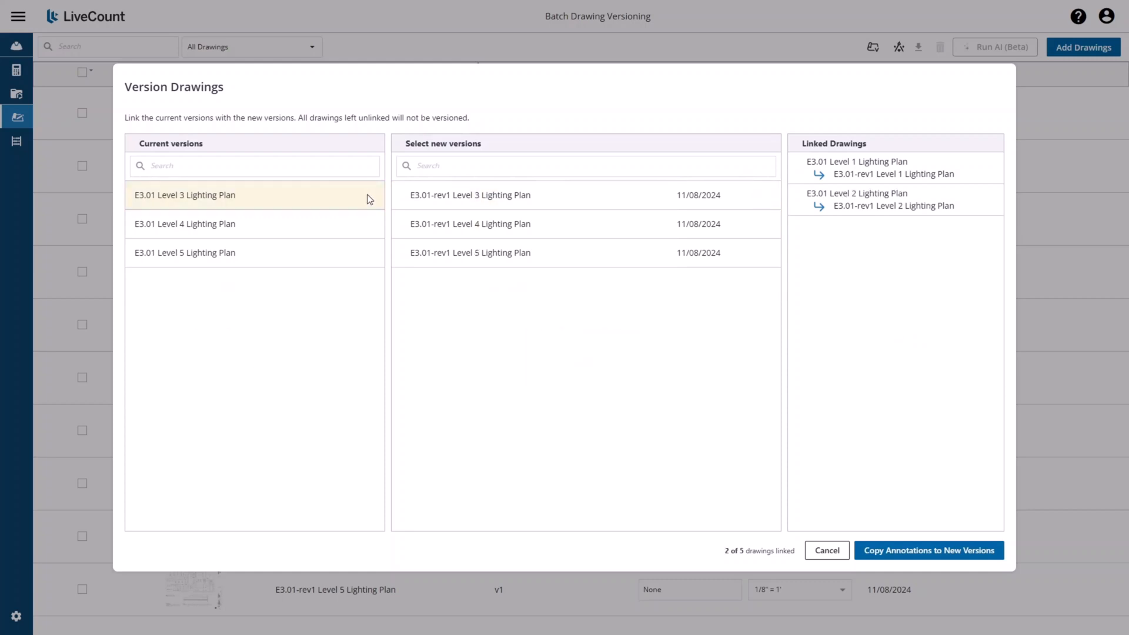
click(470, 194)
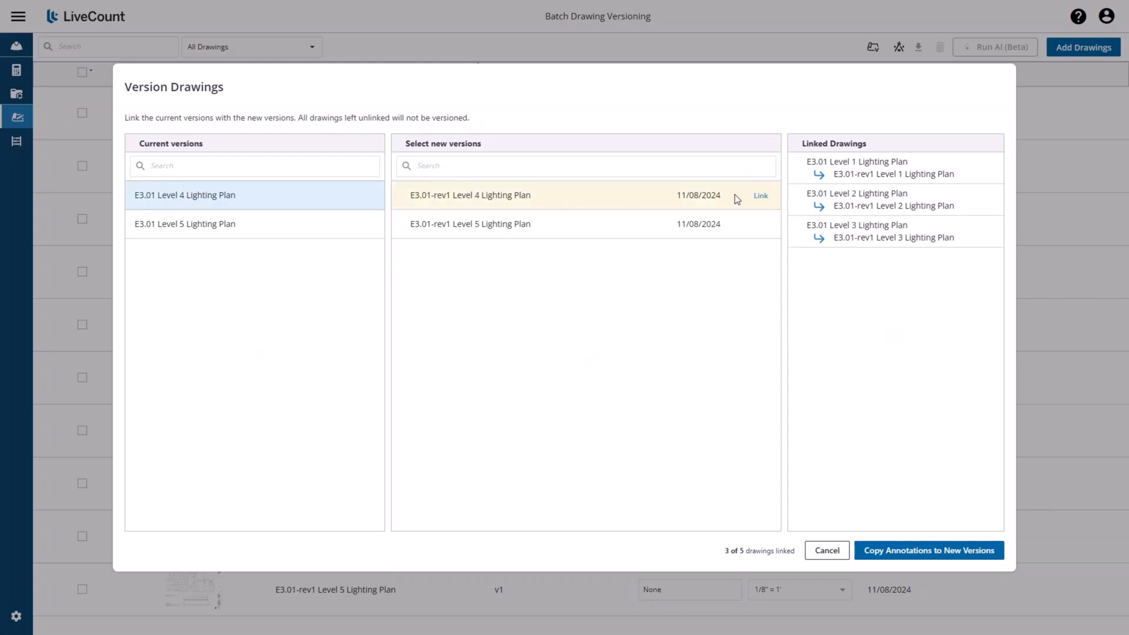
click(760, 195)
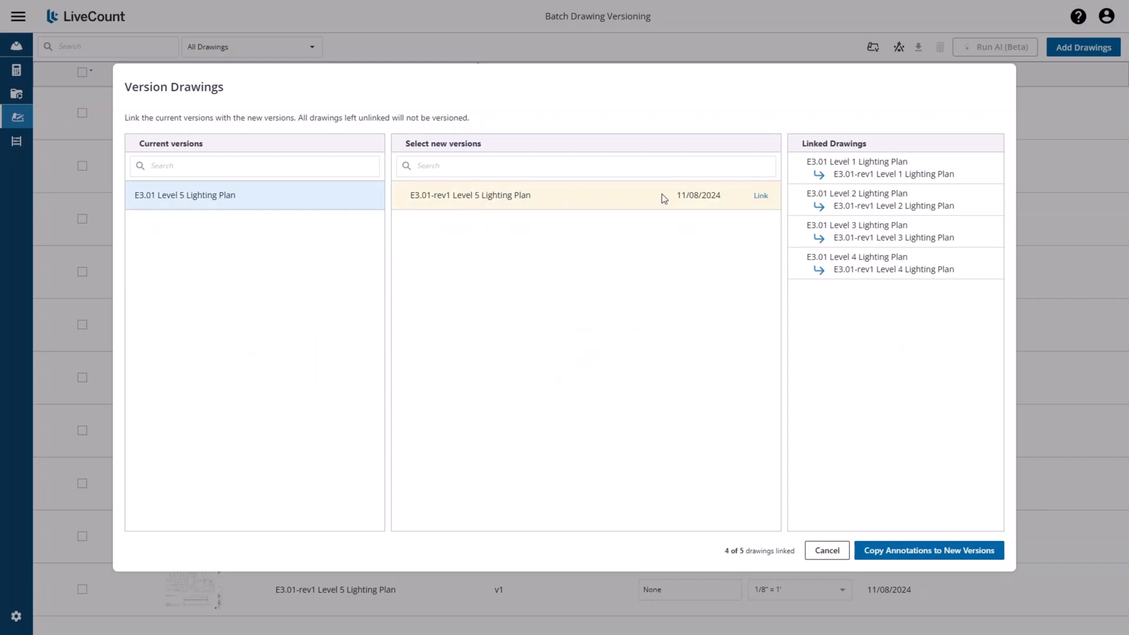
click(760, 196)
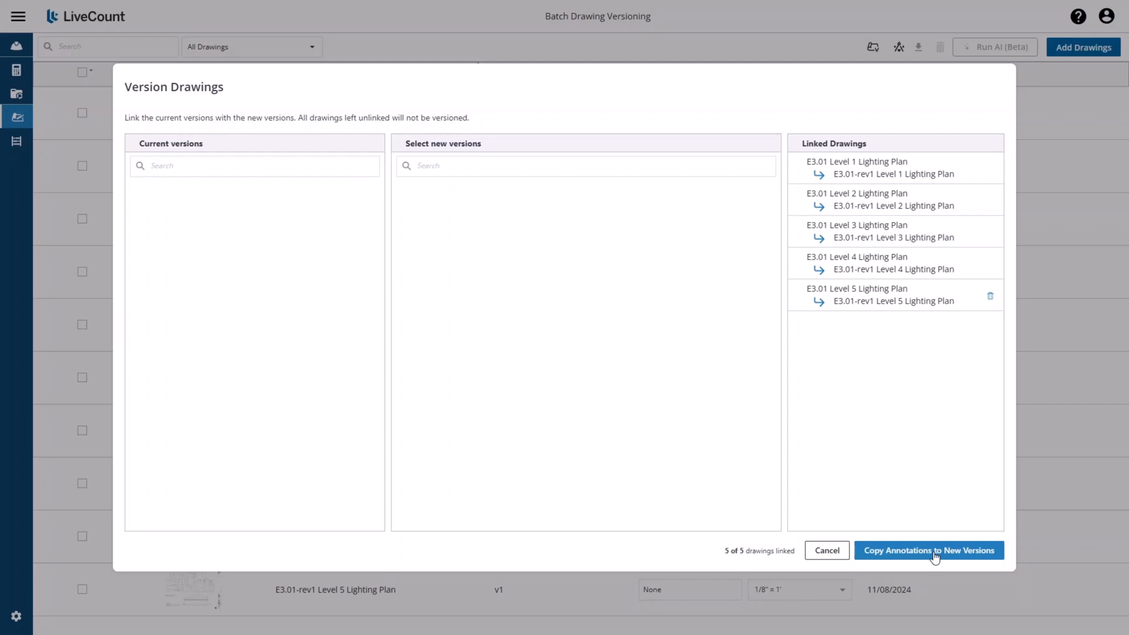
Step: Version the linked drawings to v2 and copy their annotations to the new versions
click(930, 550)
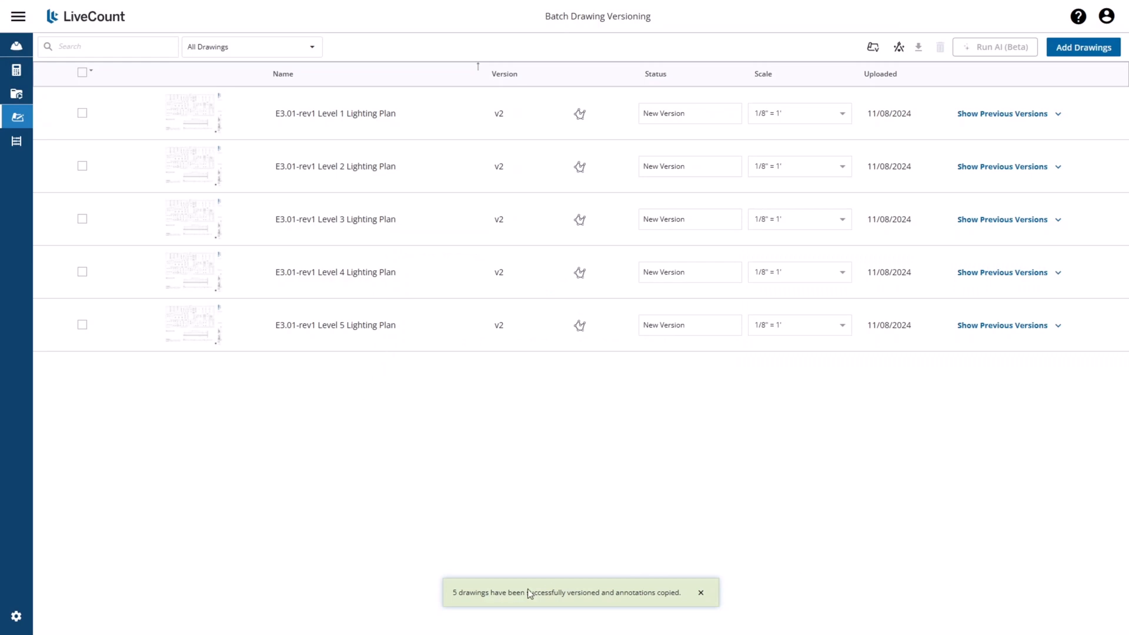
mouse_move(482, 604)
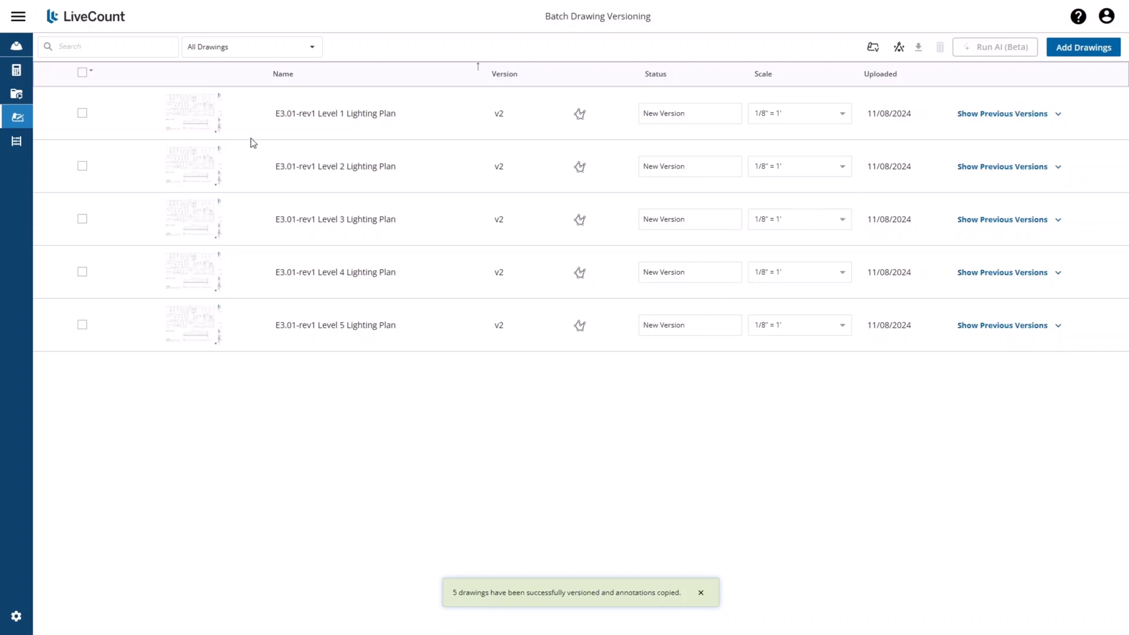
mouse_move(1001, 114)
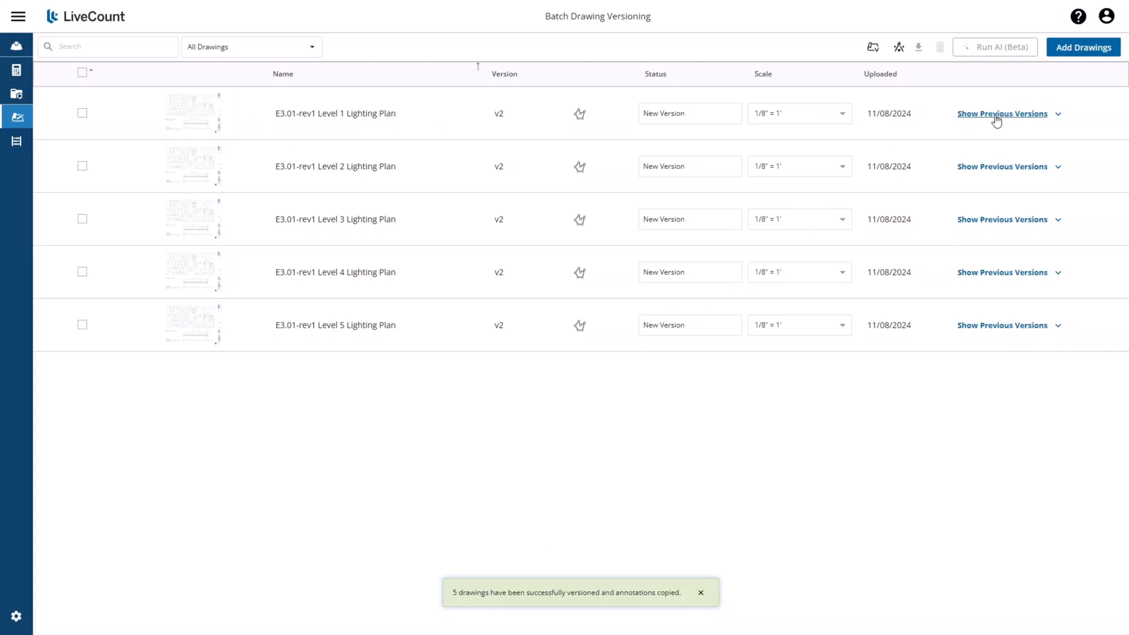
Step: Rename the Level 1 v1 version to 'E3.01 Level 1 Lighting Plan OLD' and hide previous versions again
click(1002, 113)
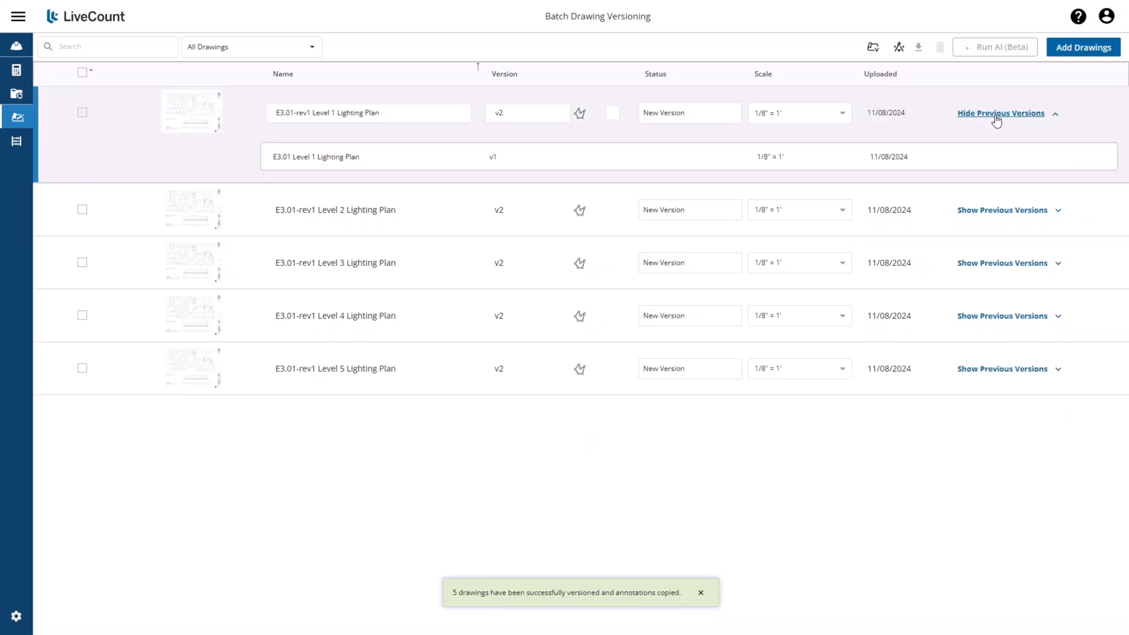
mouse_move(381, 160)
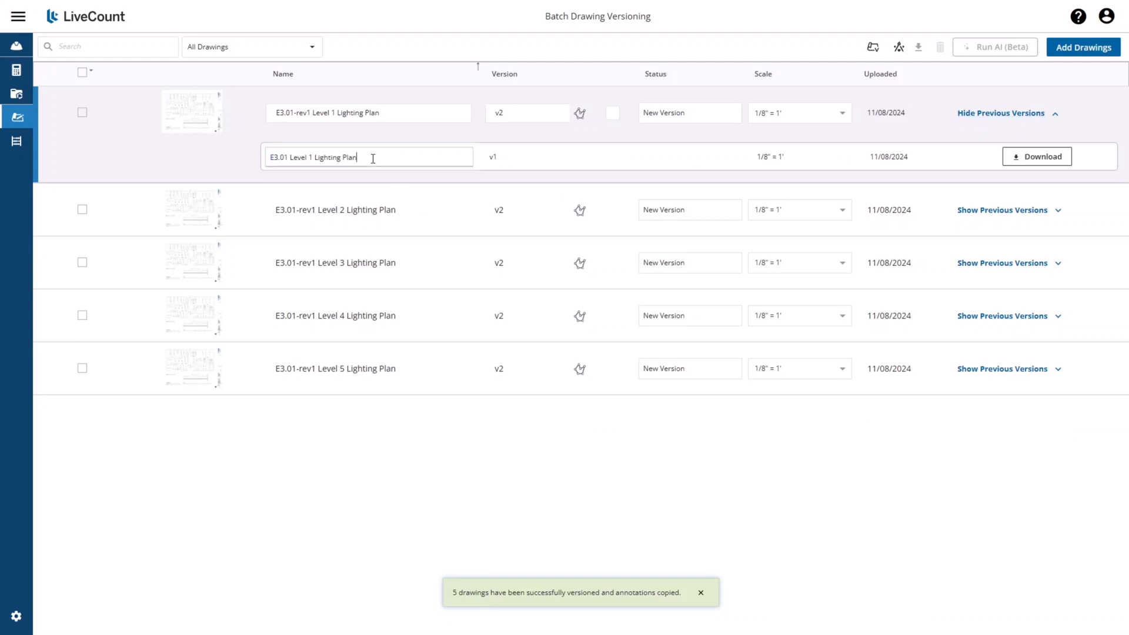
text(OLD)
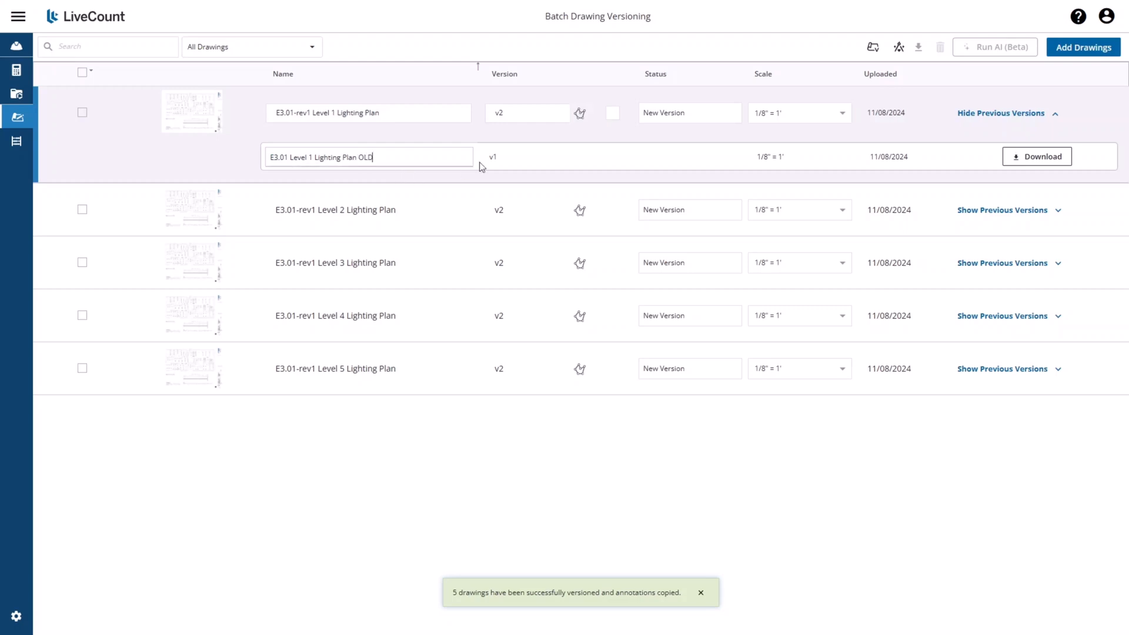
click(531, 157)
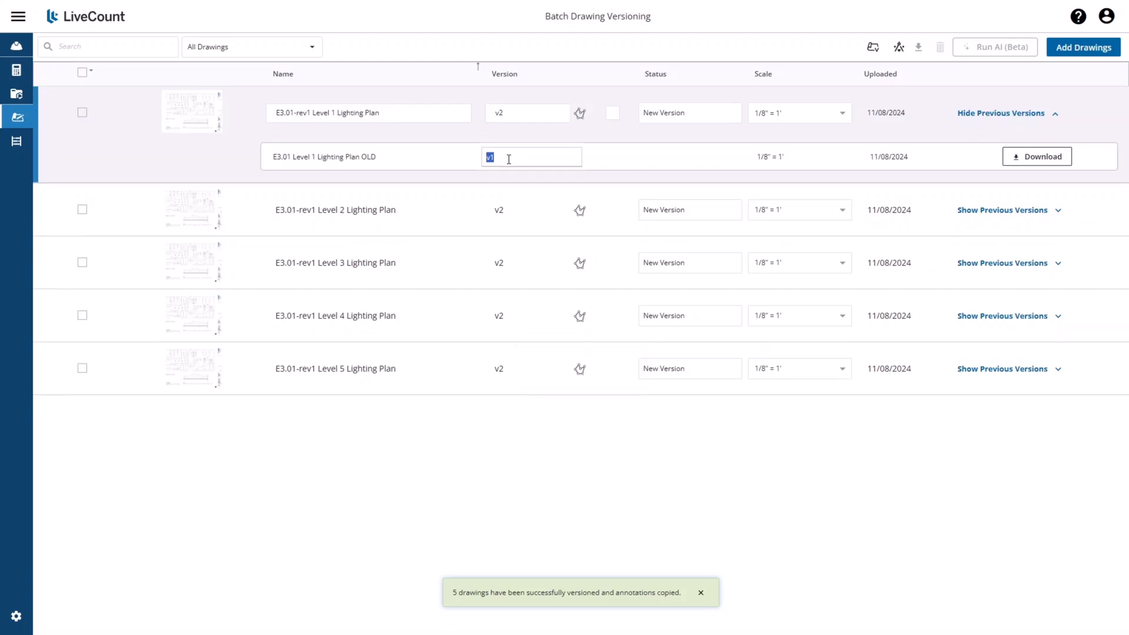
mouse_move(1037, 157)
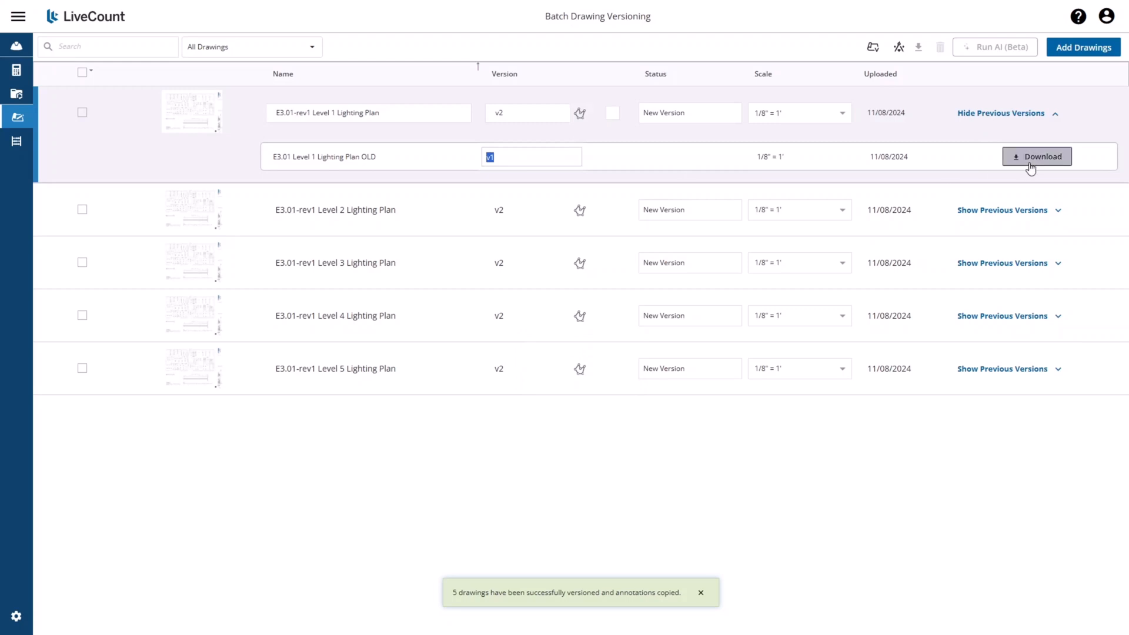
mouse_move(103, 477)
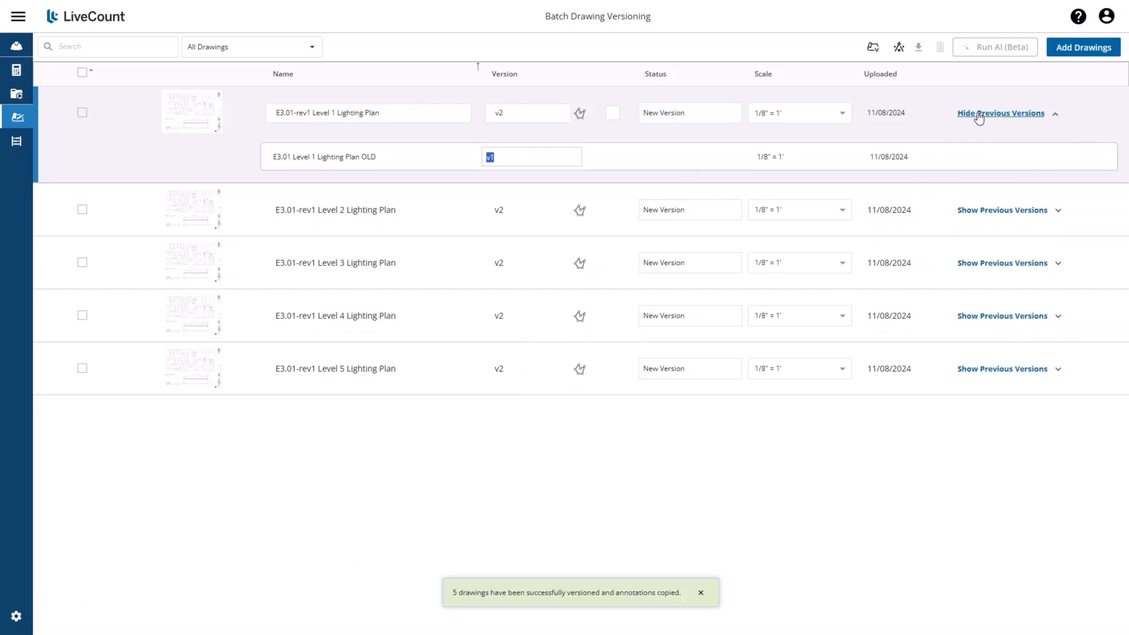
click(1000, 113)
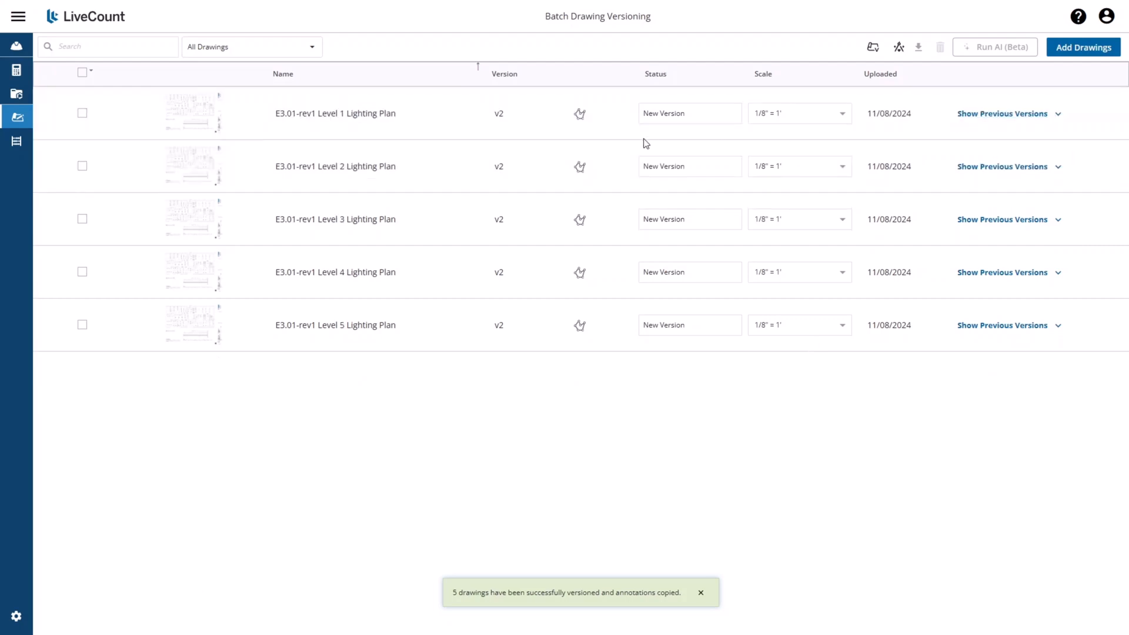
mouse_move(654, 116)
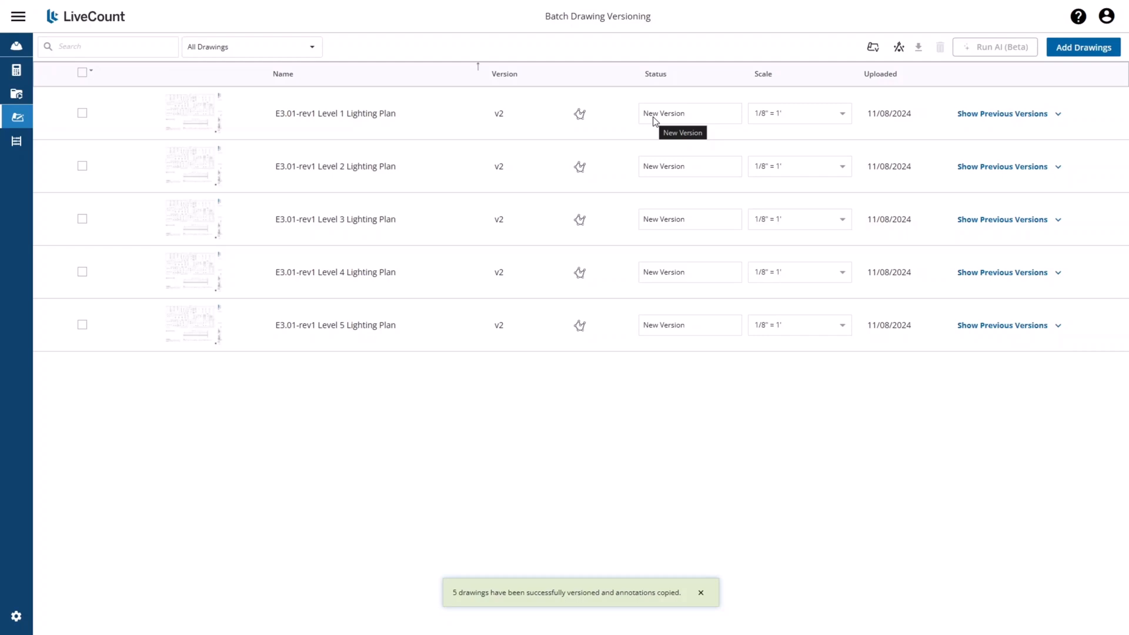
mouse_move(191, 113)
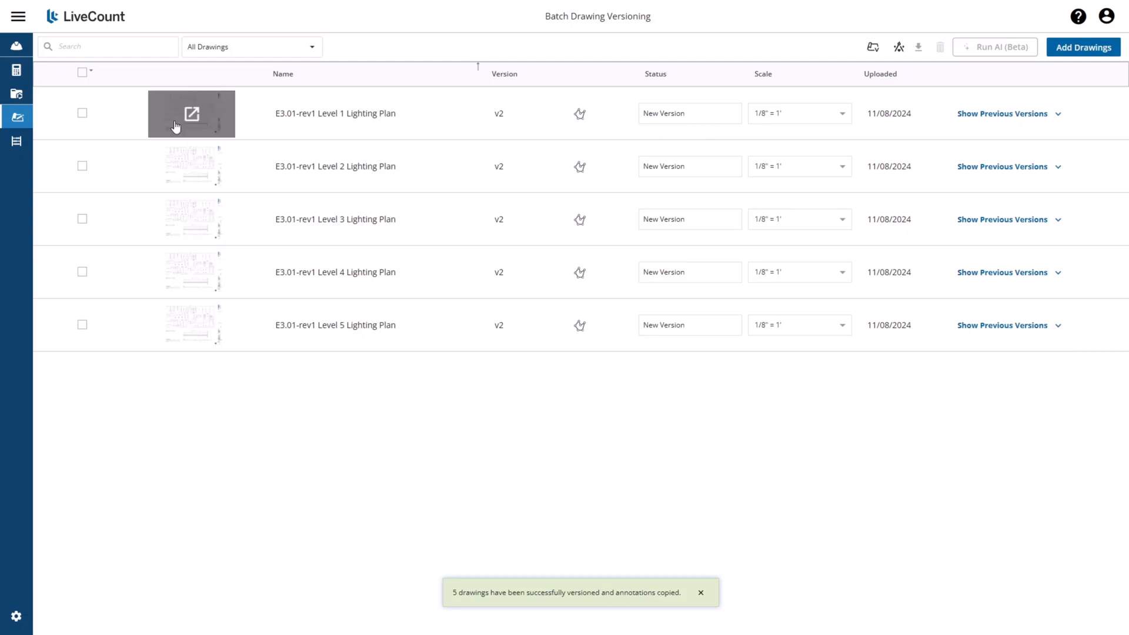
Step: Open the rev1 Level 1 Lighting Plan and bring up Drawing Compare with its saved overlay
click(192, 113)
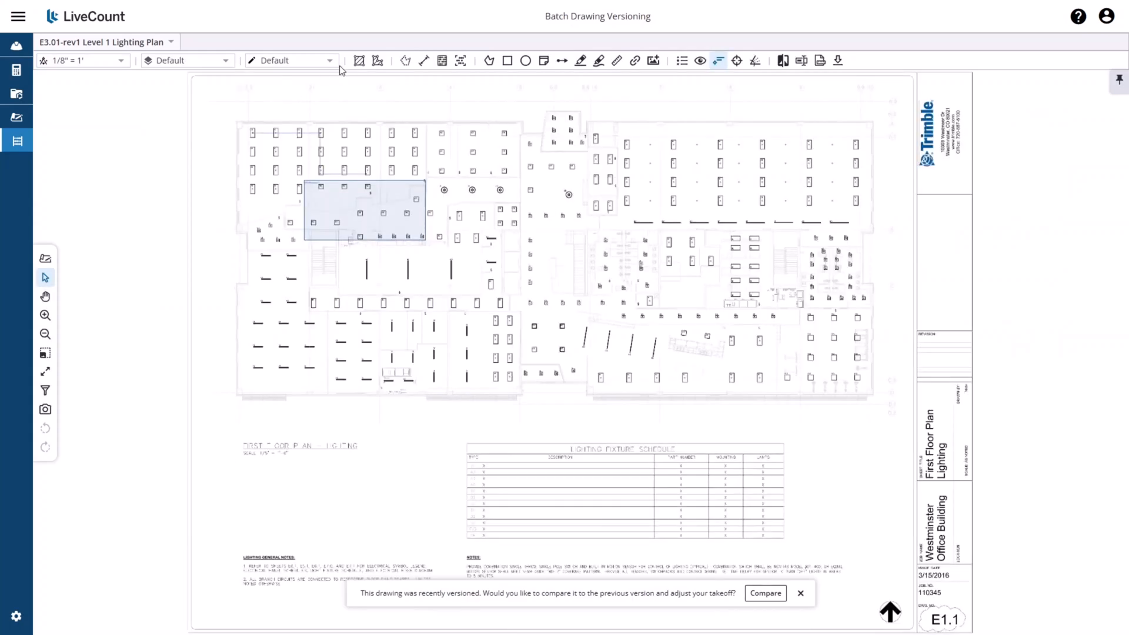
mouse_move(459, 61)
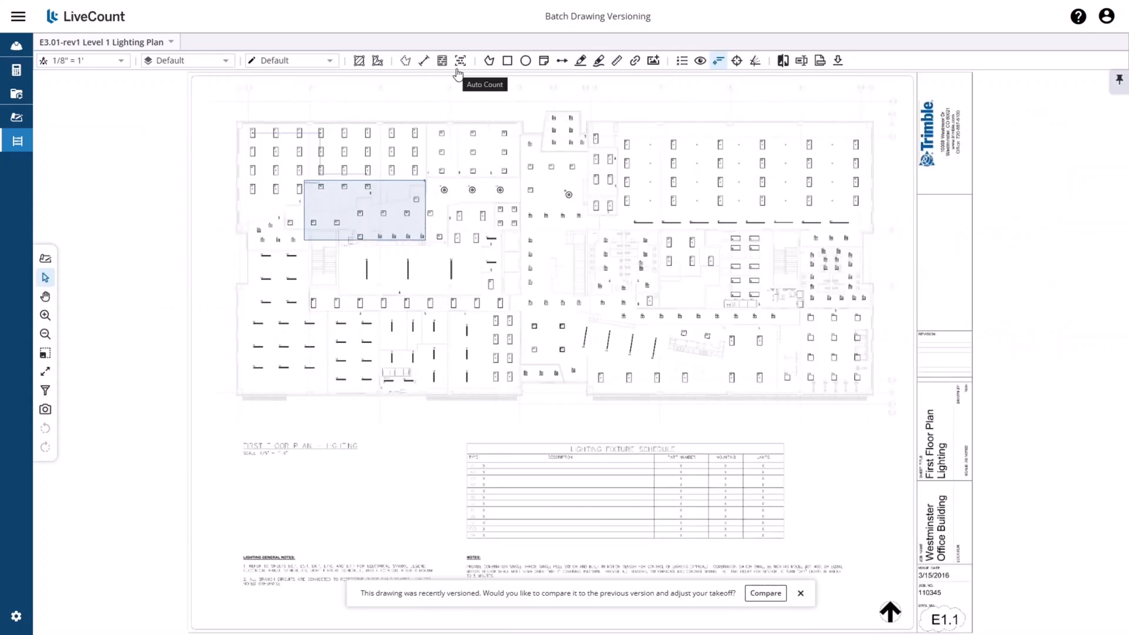
click(783, 60)
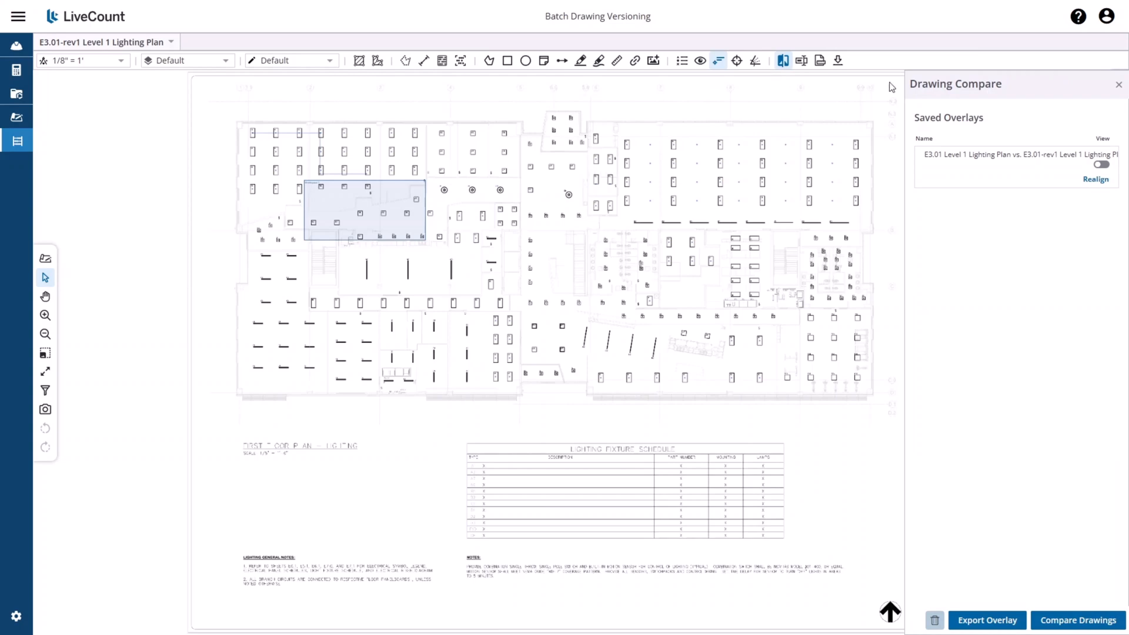
mouse_move(879, 80)
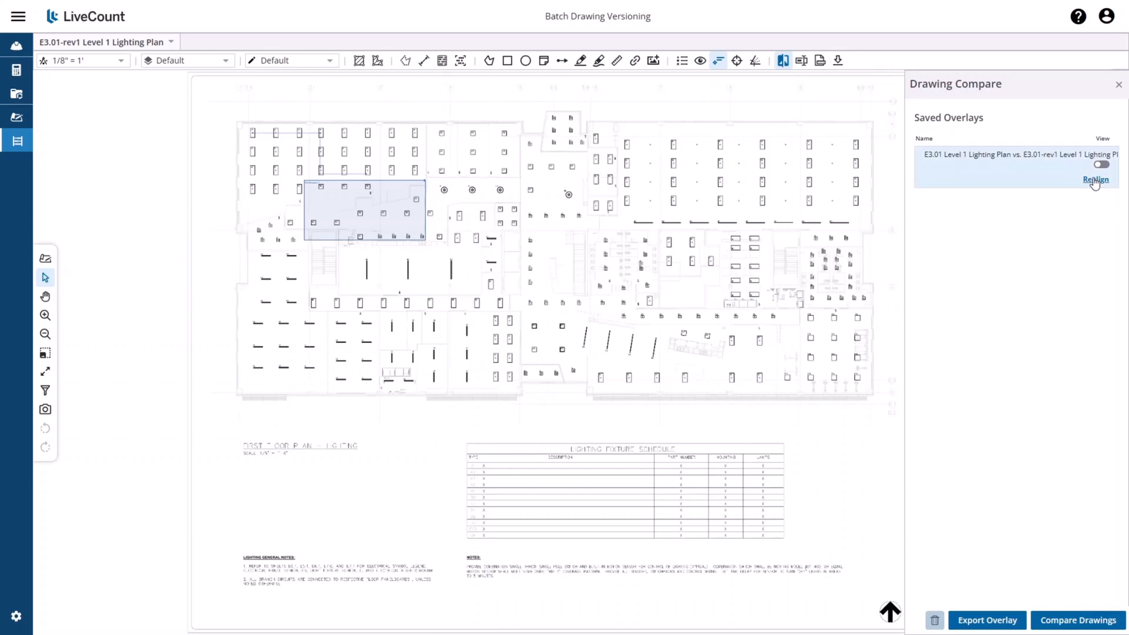
Step: Realign the overlay, marking the old plan's title block bottom-right corner as the alignment point
click(1097, 180)
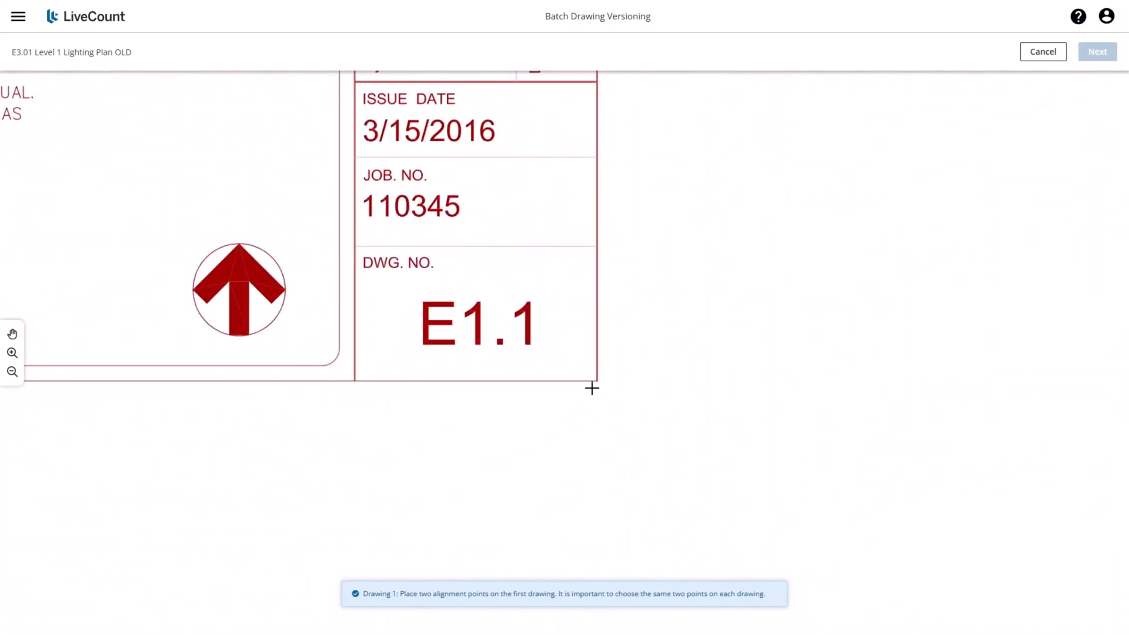
click(597, 381)
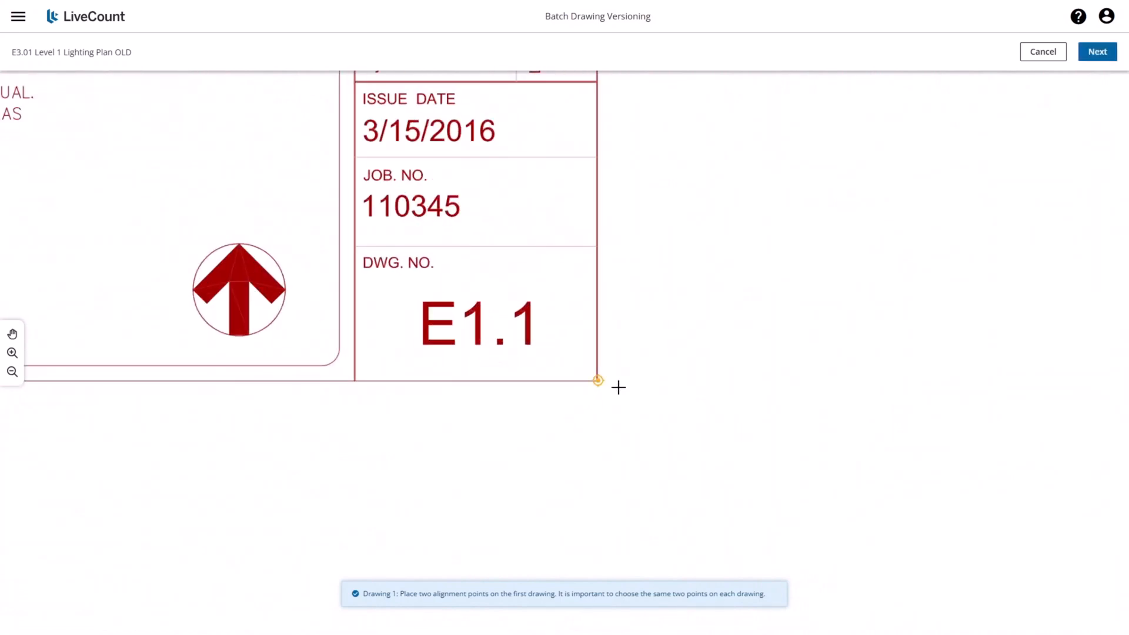
click(597, 380)
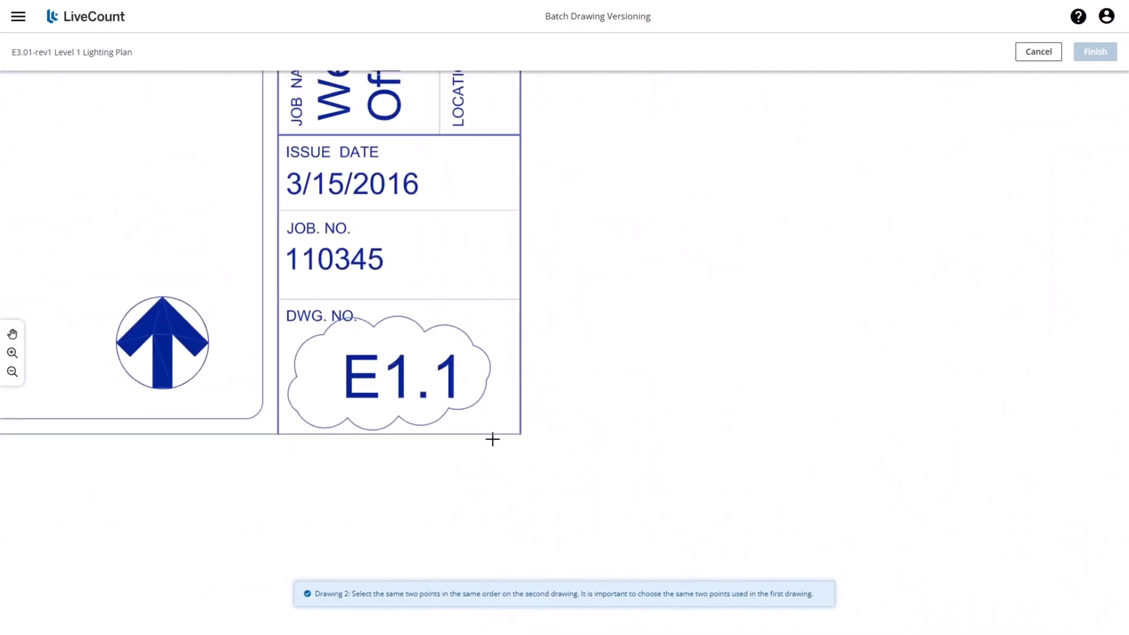
Step: Mark the matching title block corner on the rev1 plan and finish to view the aligned overlay
click(520, 435)
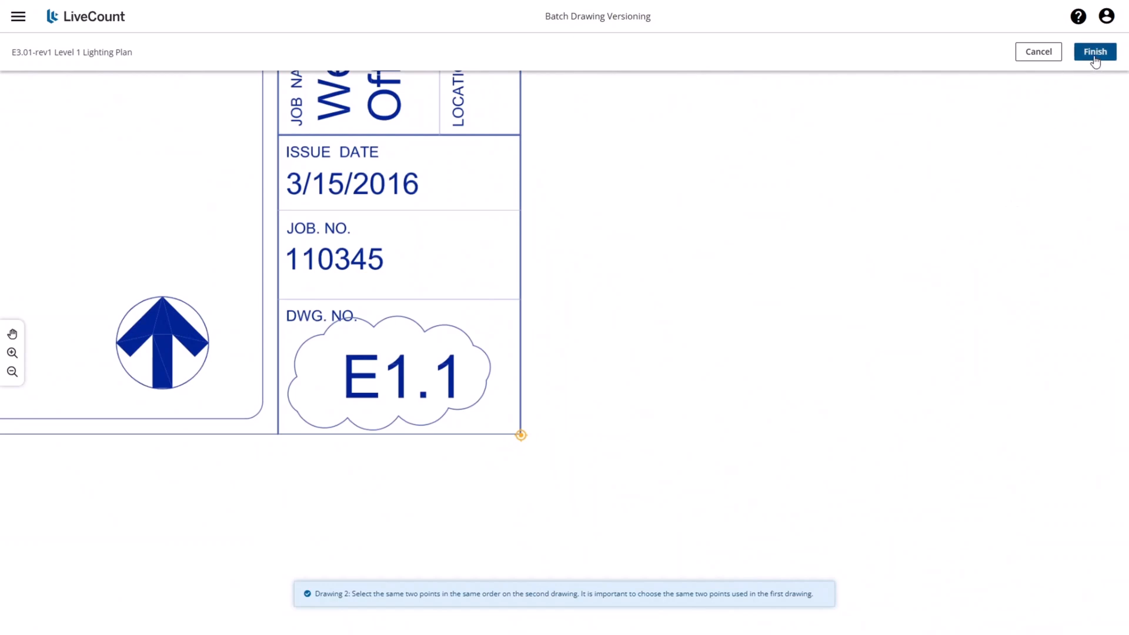
click(1094, 52)
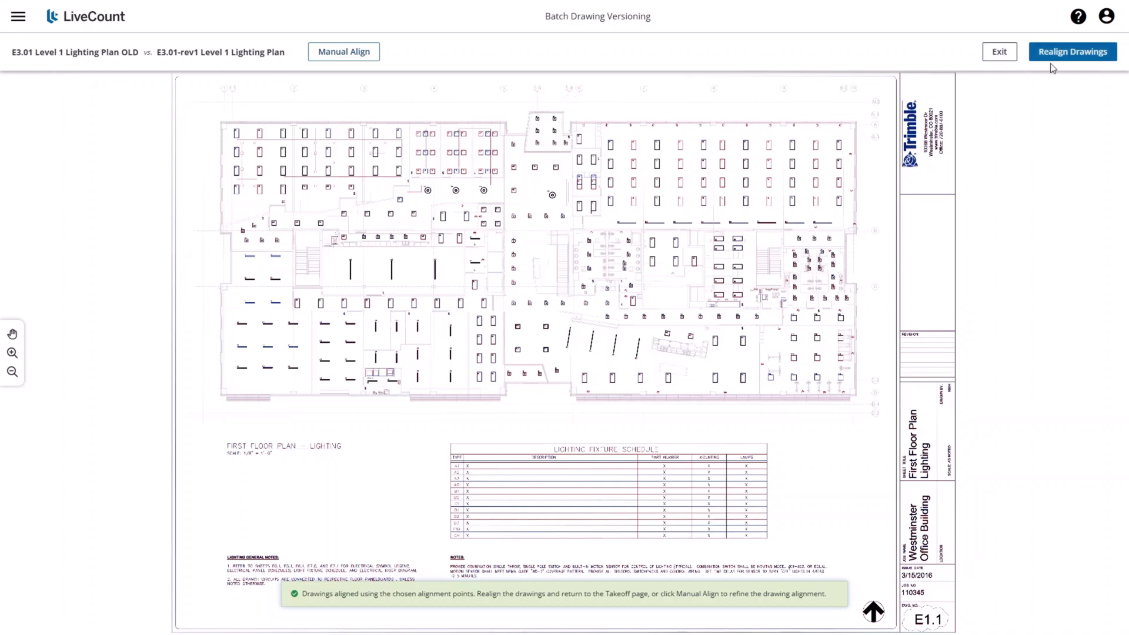
mouse_move(1078, 65)
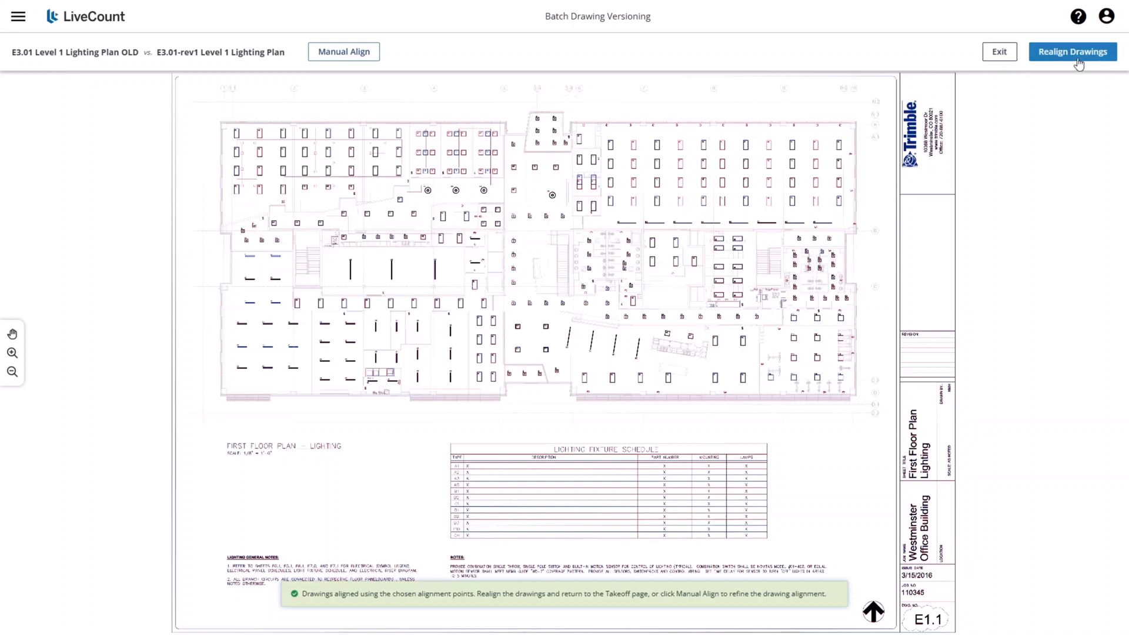